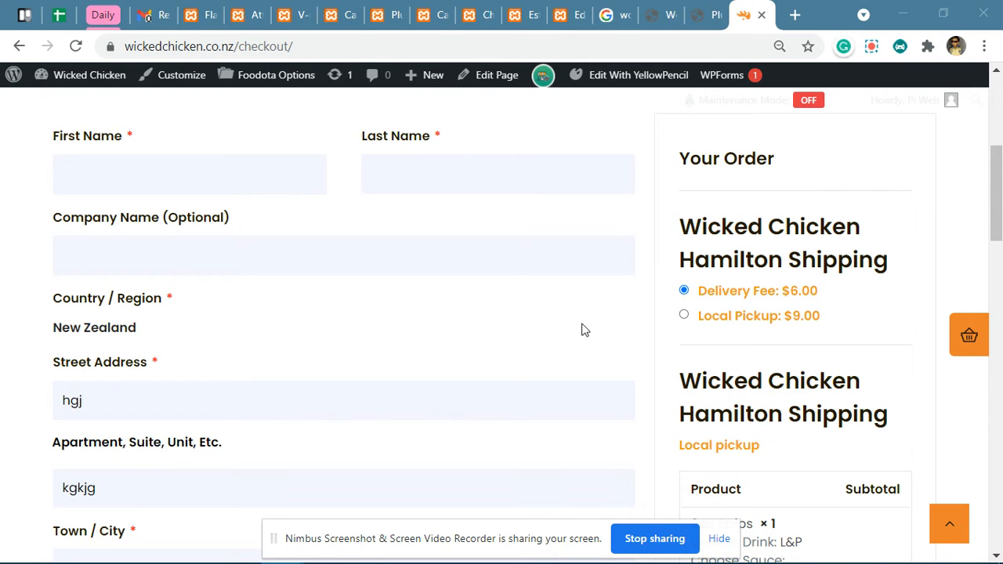
Reload the checkout and highlight the single Local pickup label under Wicked Chicken Hamilton Shipping.
scroll("down", 3)
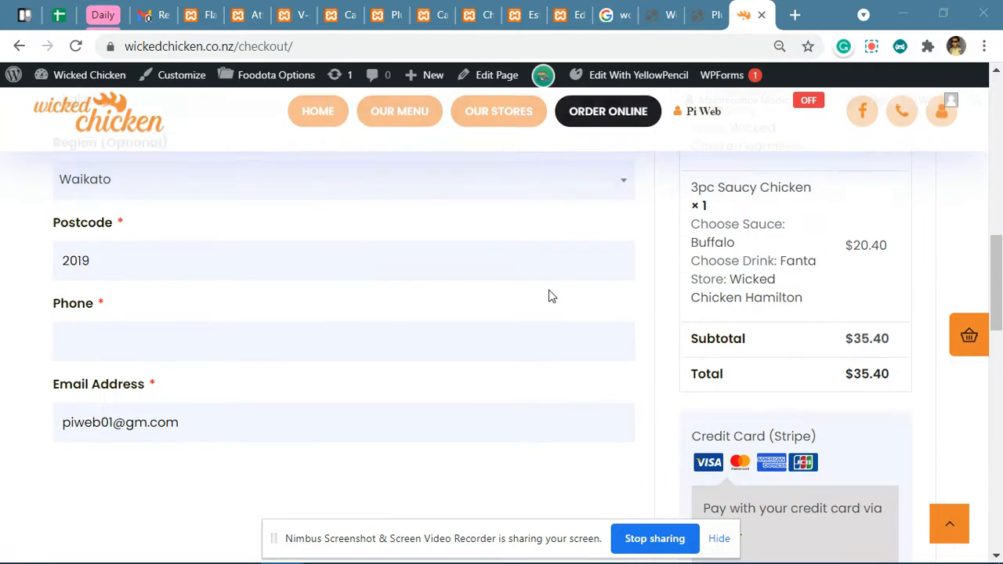
left_click(75, 47)
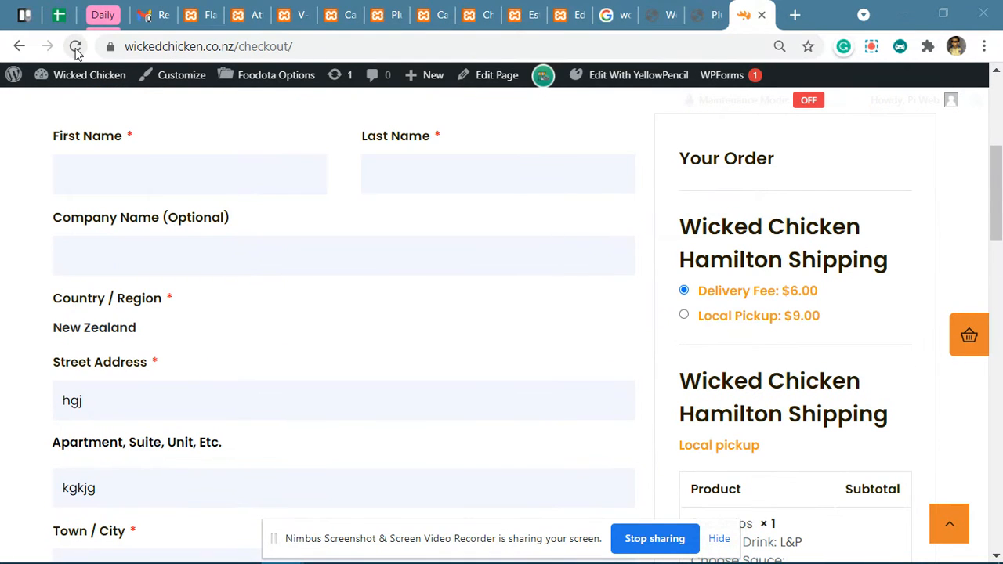
left_click(75, 47)
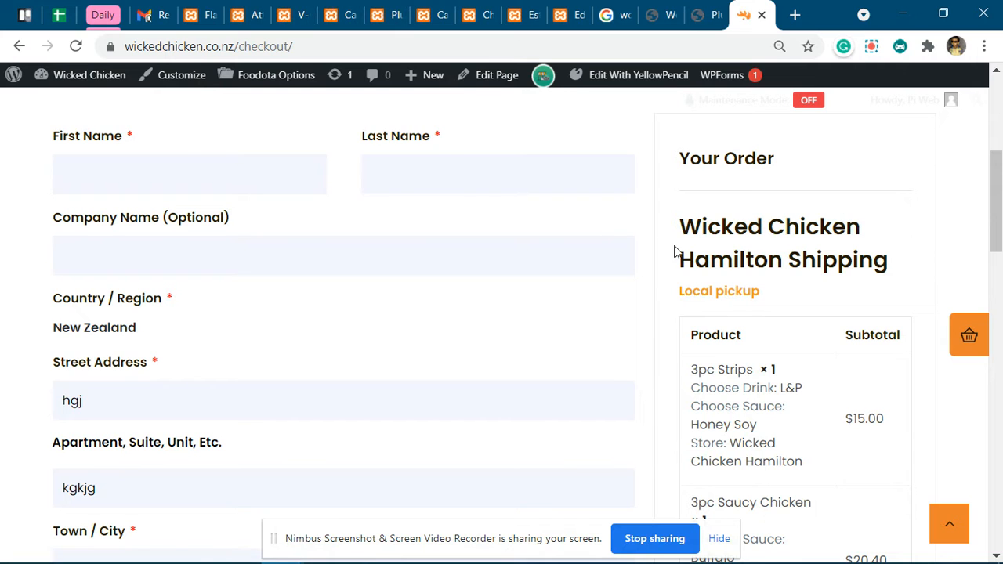
double_click(718, 290)
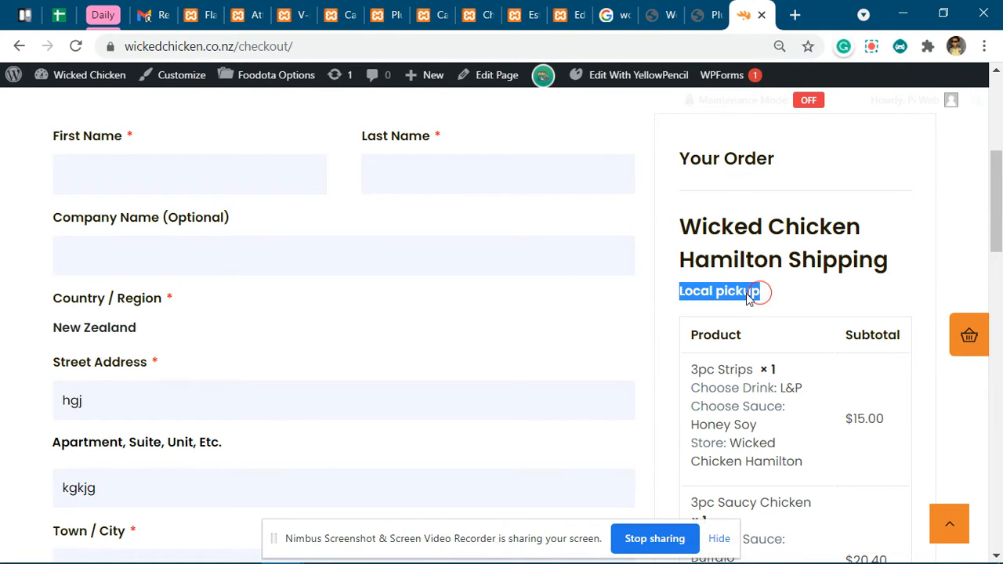
Change the postcode from 2019 to 3200 and return to the Your Order panel showing two shipping blocks.
scroll("down", 3)
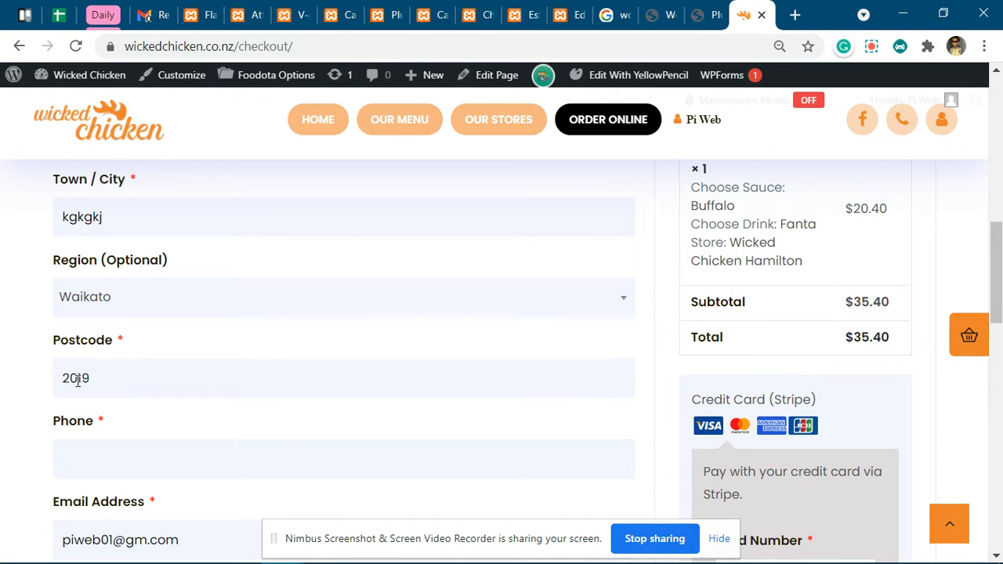
mouse_move(661, 14)
type("3200")
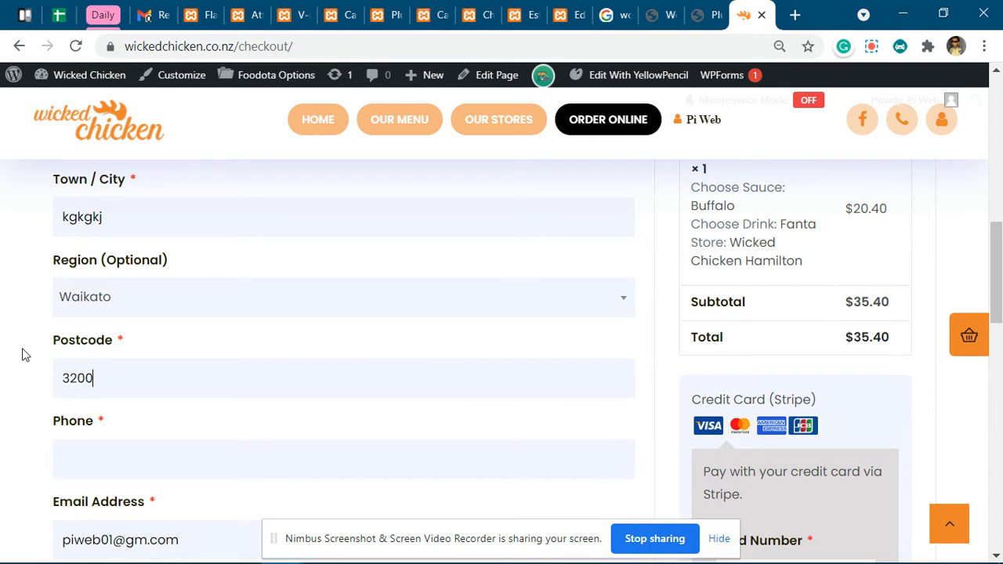
scroll("up", 3)
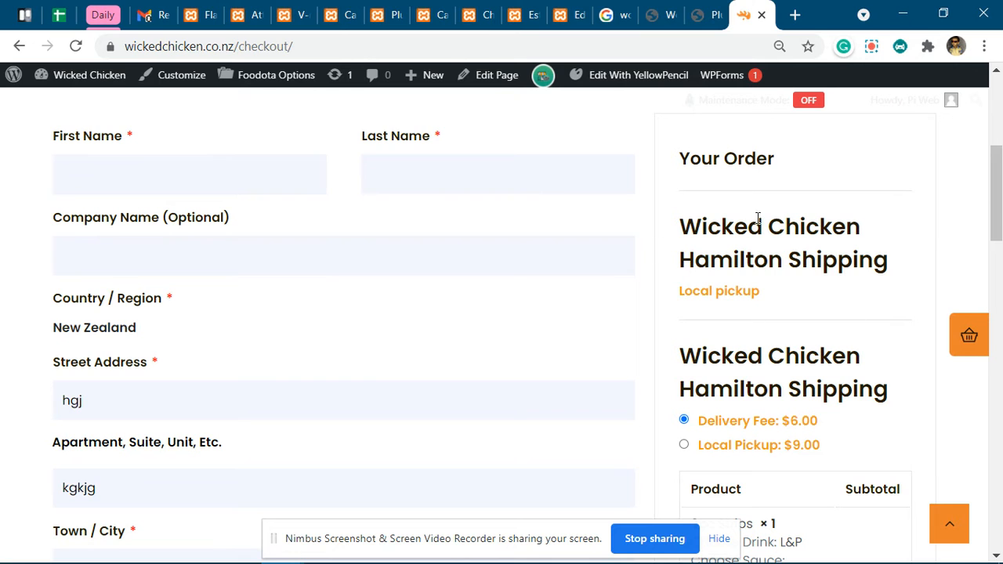
mouse_move(713, 245)
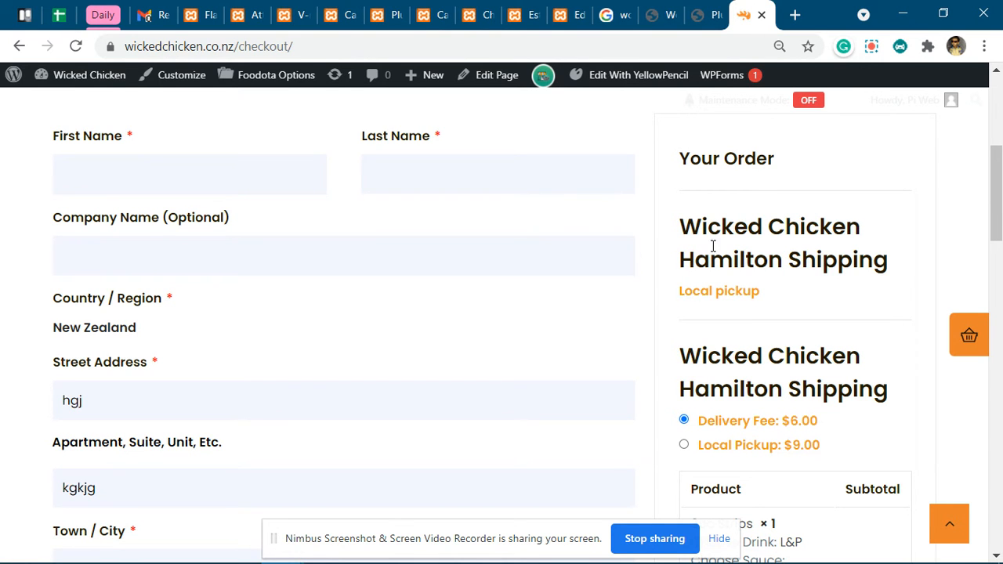
Restore postcode 2019 and scroll the Your Order panel to inspect the three repeated Hamilton Shipping blocks.
scroll("down", 3)
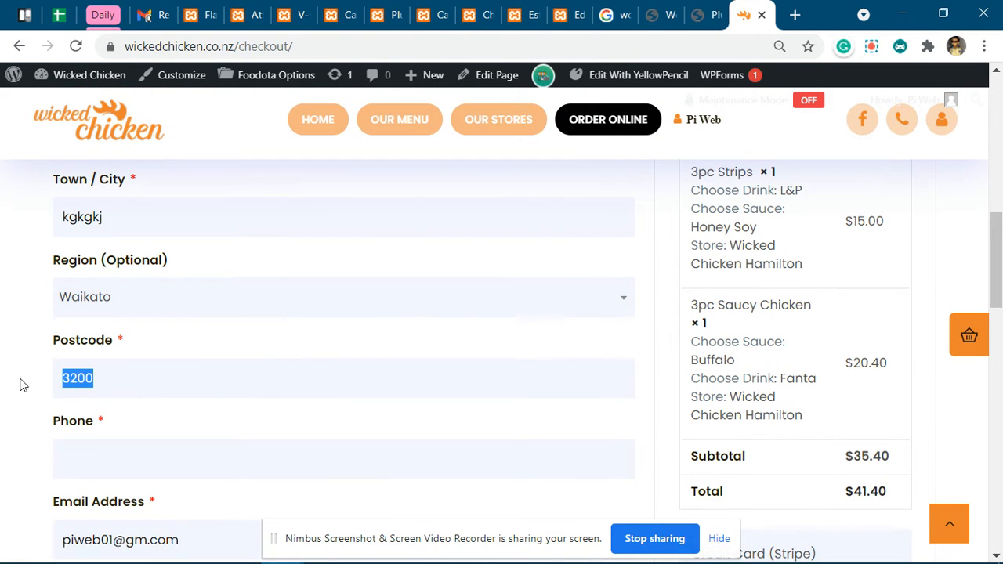
type("2")
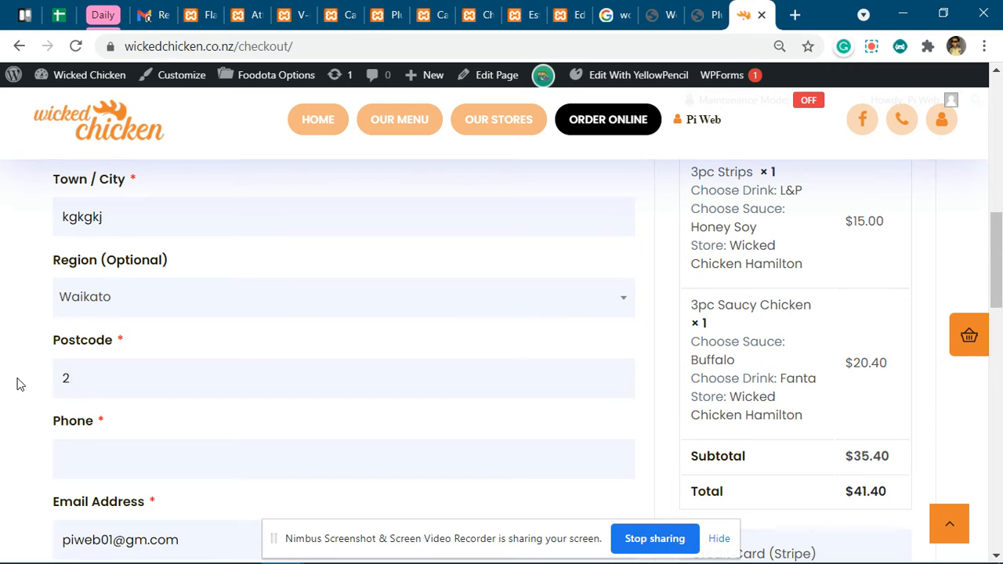
scroll("up", 3)
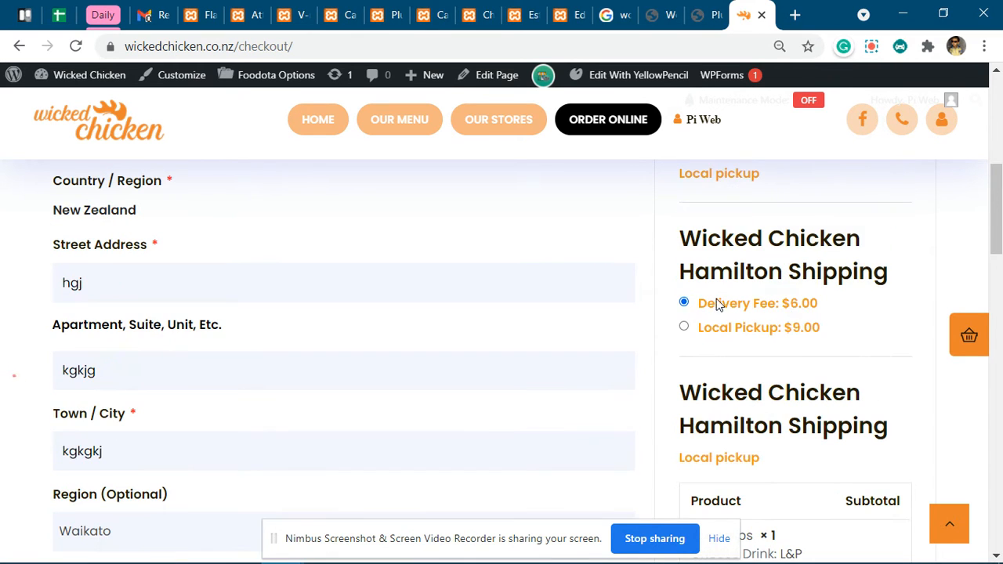
scroll("up", 3)
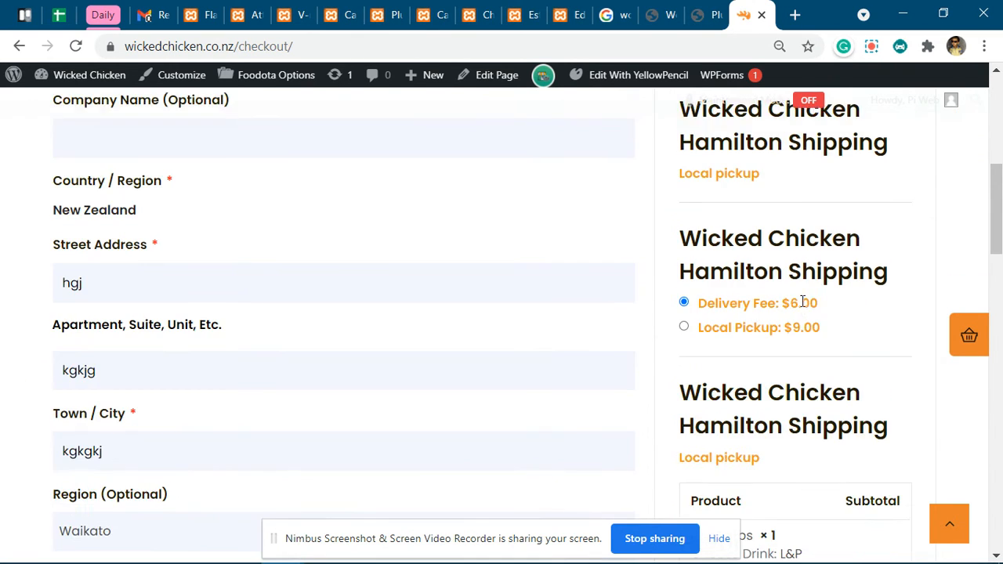
scroll("up", 3)
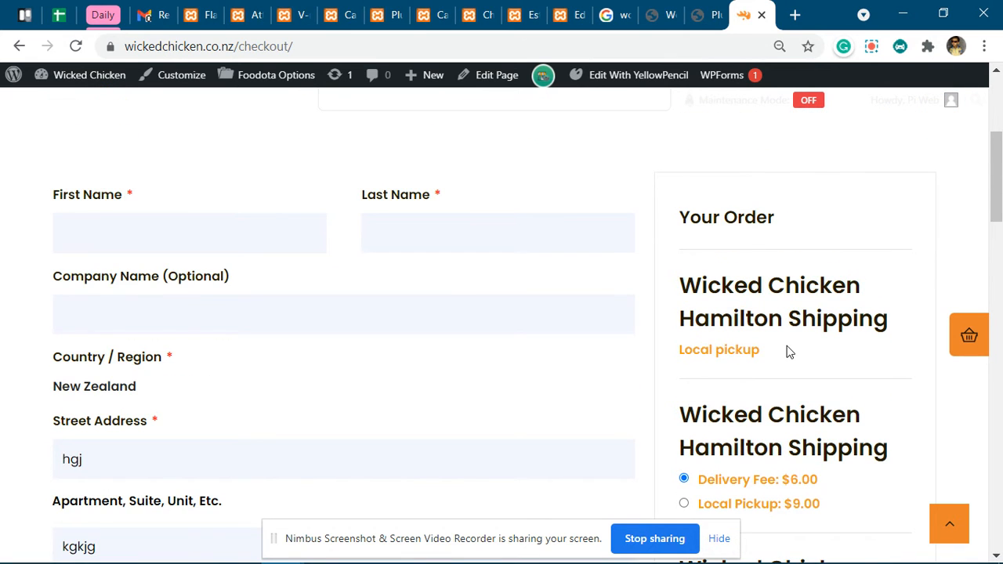
scroll("down", 3)
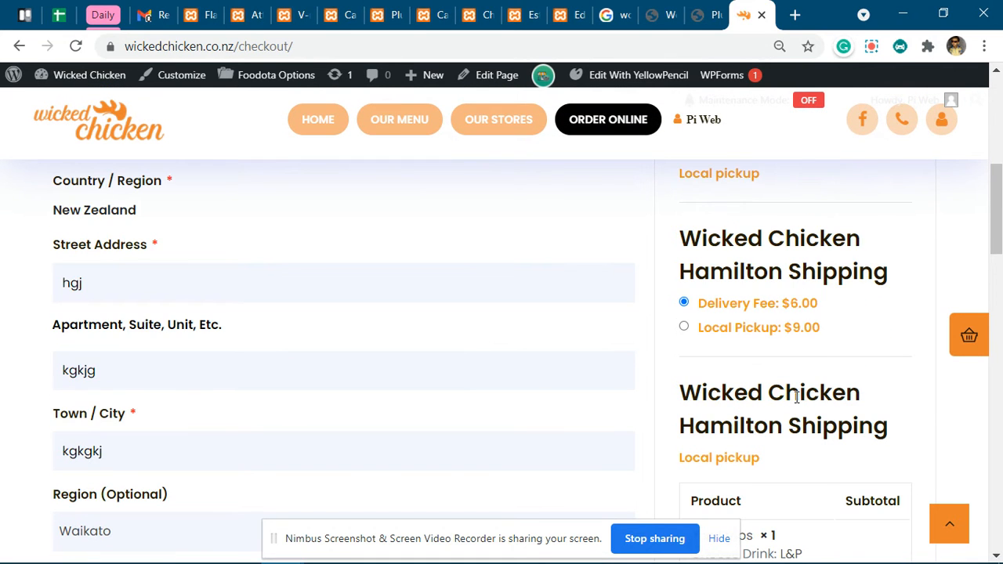
scroll("down", 3)
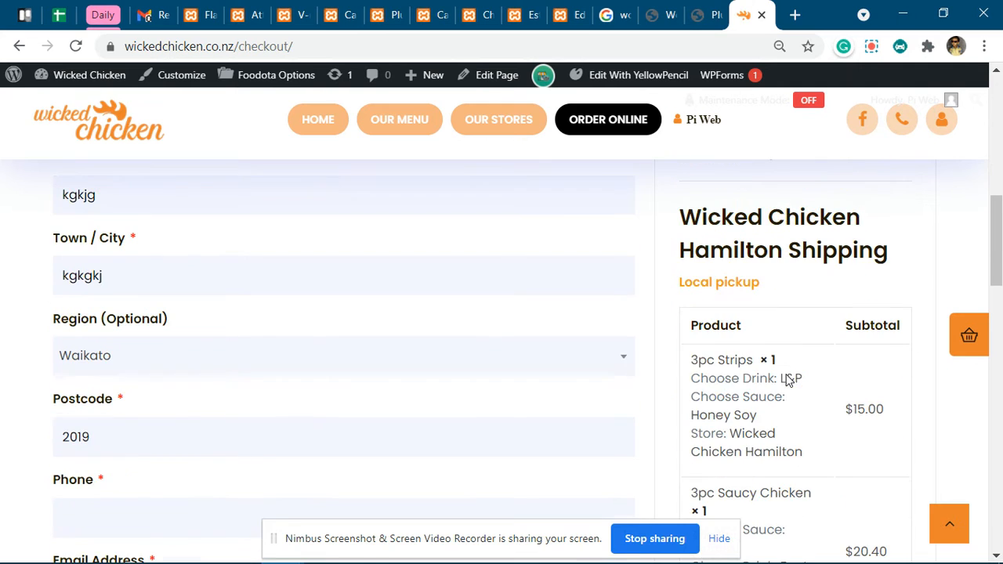
scroll("up", 3)
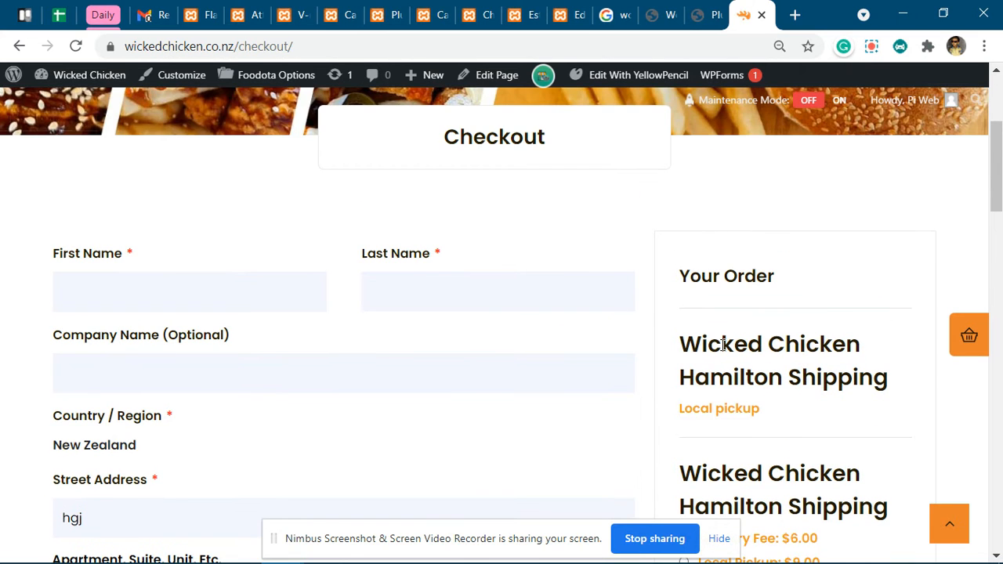
scroll("down", 3)
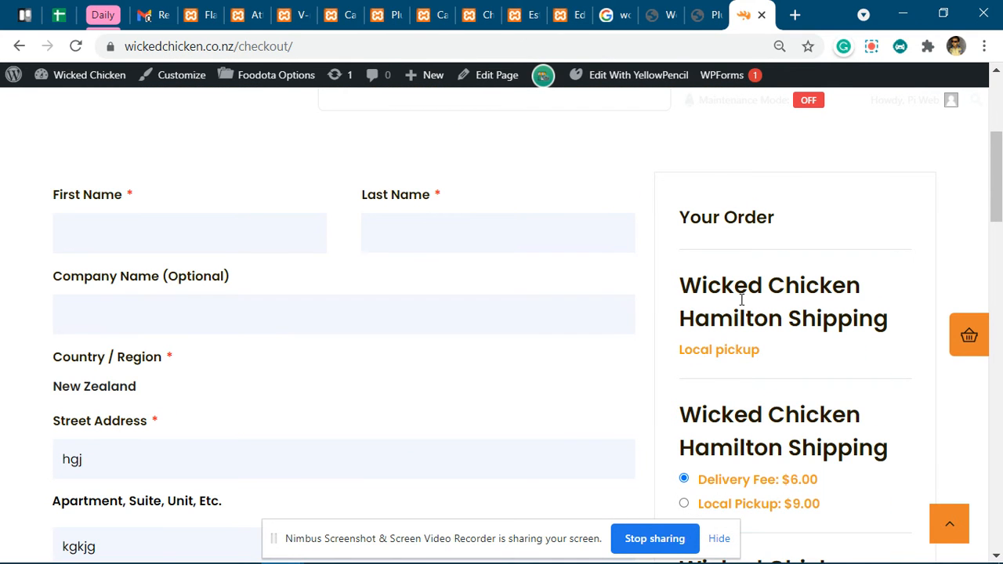
scroll("down", 3)
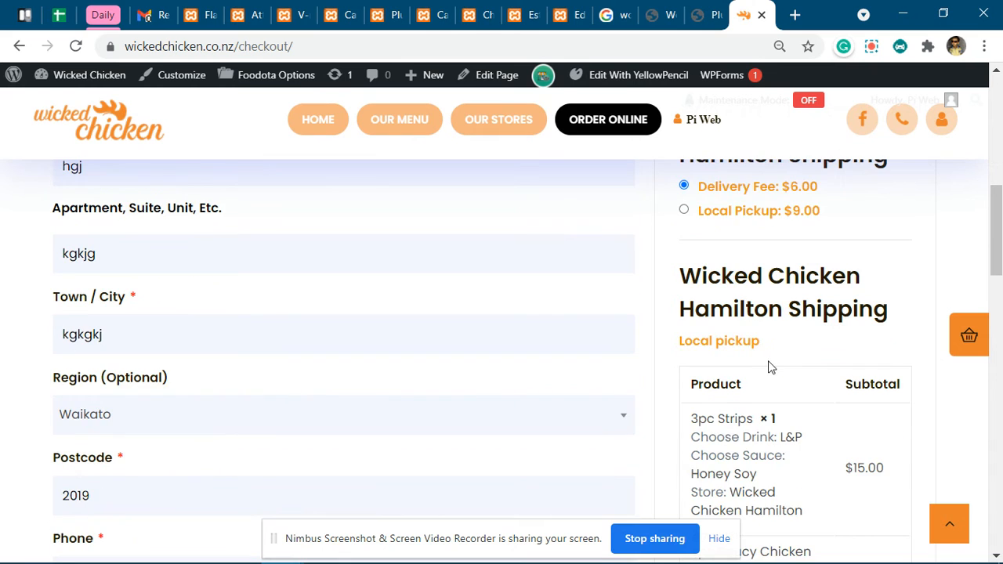
scroll("up", 3)
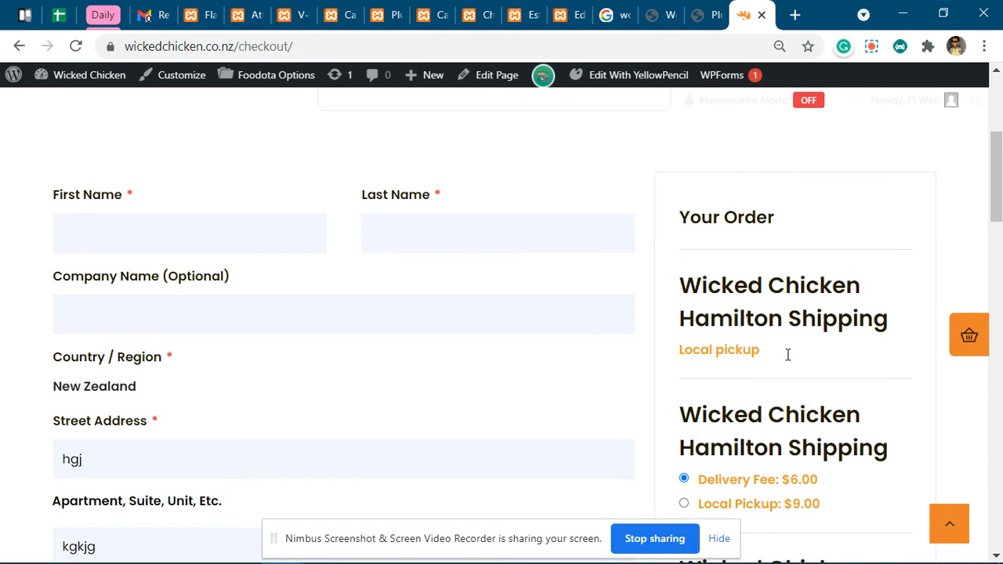
scroll("up", 3)
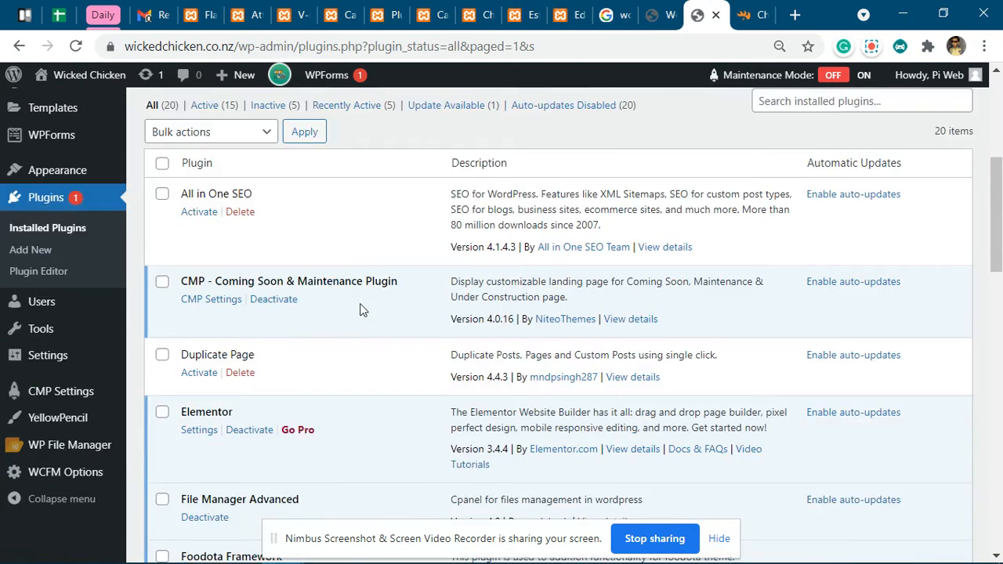
Highlight the inactive 'PI WooCommerce order date time and type PRO' entry in the Plugins list.
scroll("down", 3)
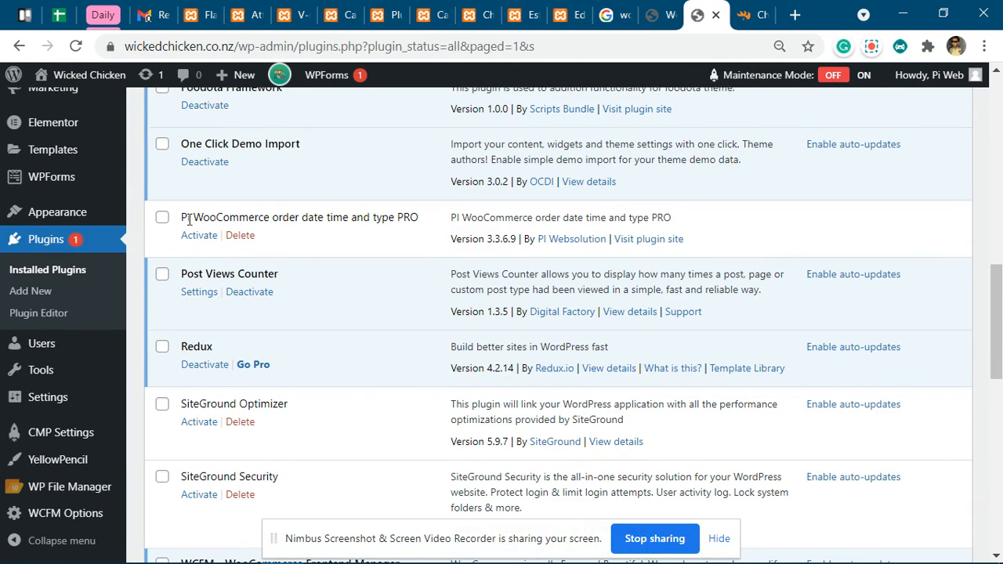
double_click(298, 216)
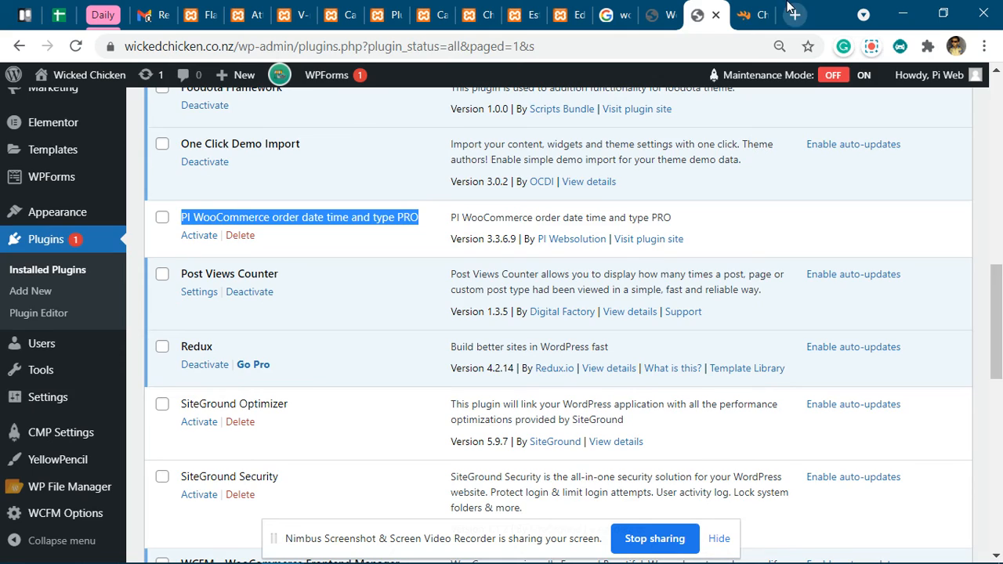